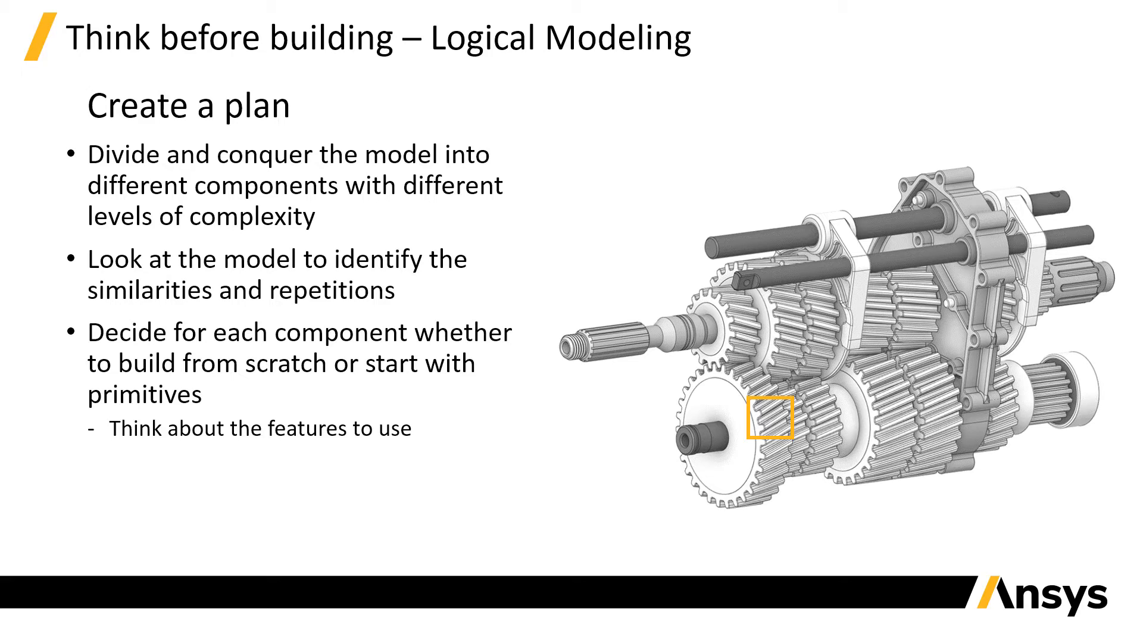
pyautogui.write('How to reduce the tasks?')
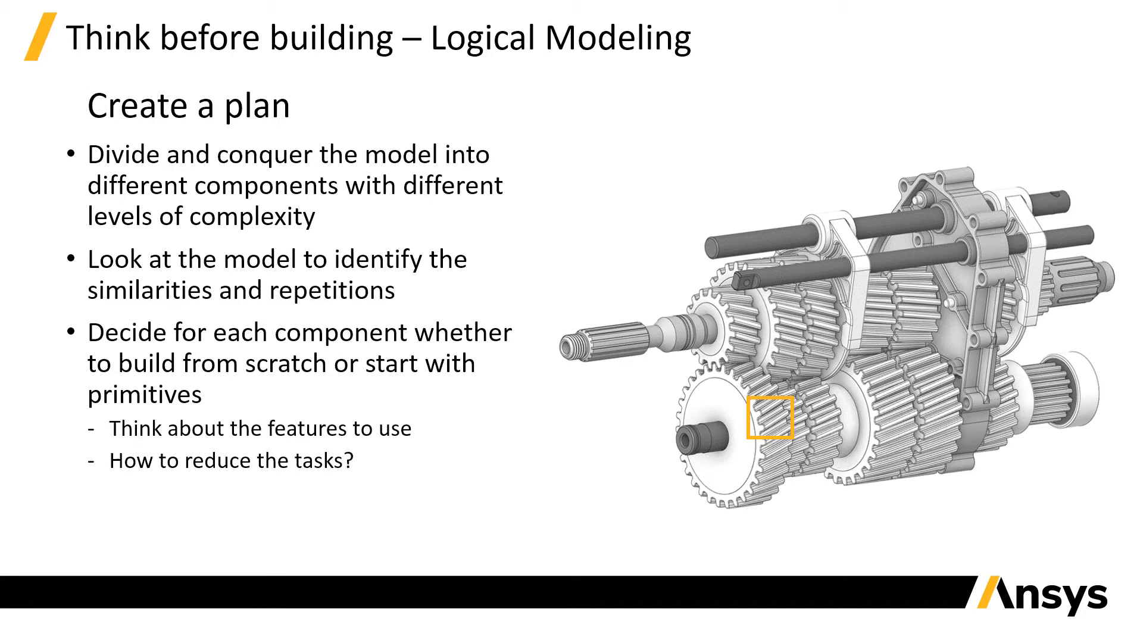